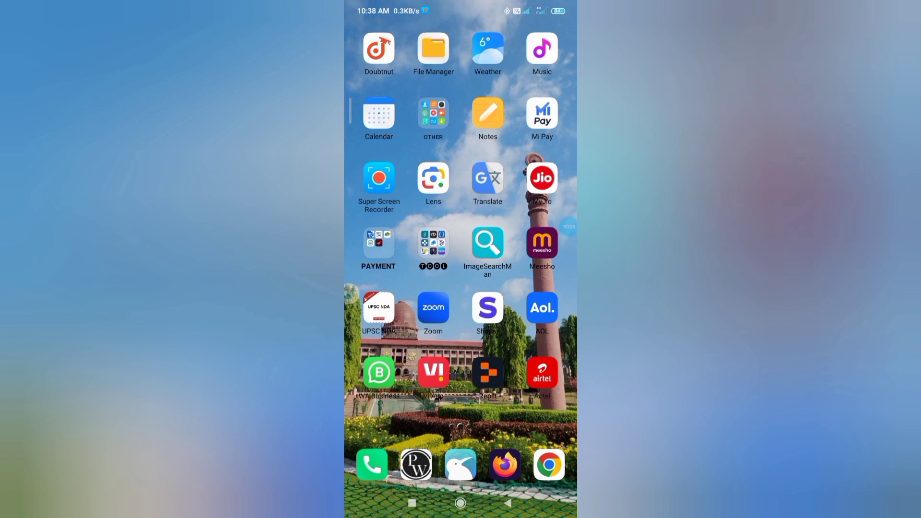
Step: Launch Chrome and reopen the earlier 'dns checker' Google search results
left_click(548, 464)
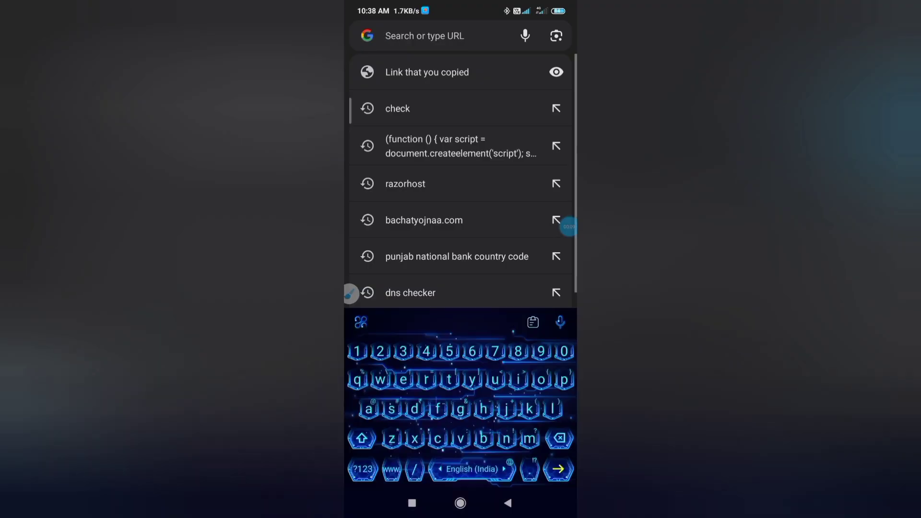
left_click(414, 409)
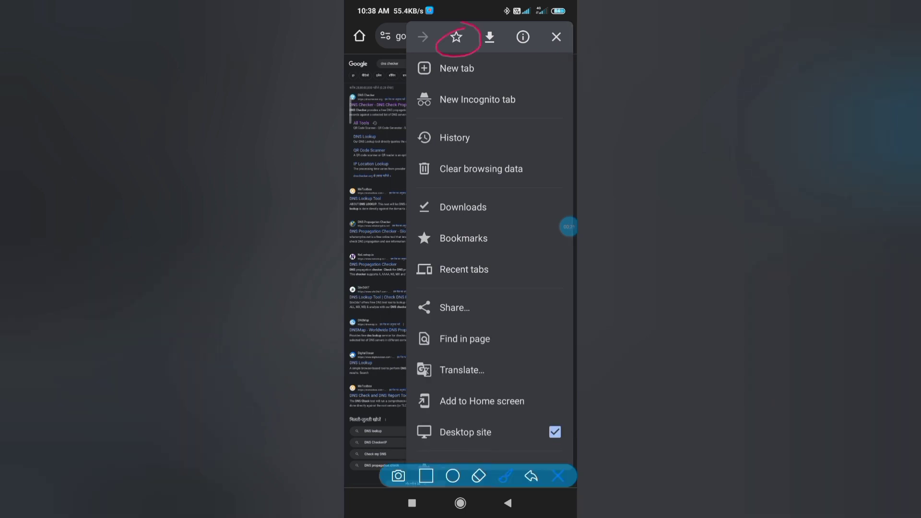
Step: Bookmark the dns checker search page via the menu star
left_click(456, 36)
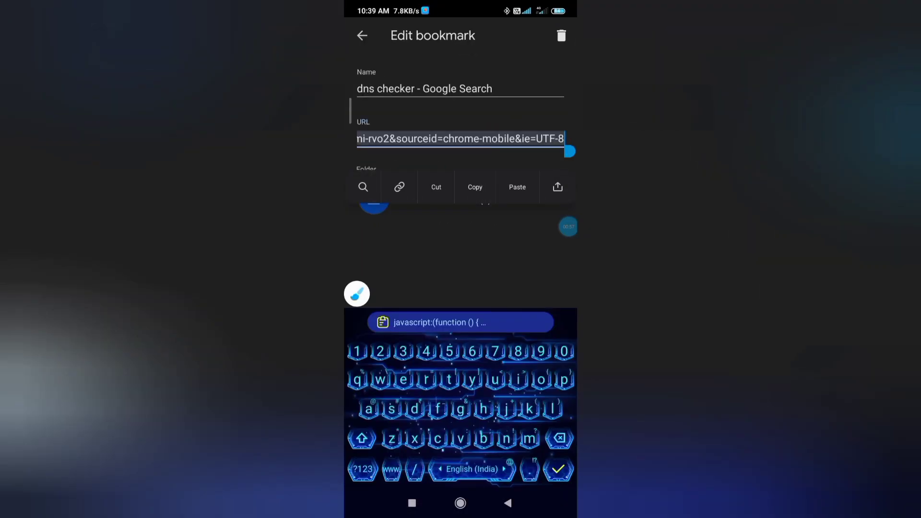
Step: Paste the Eruda javascript as the bookmark URL, rename it Bharatpe, and go to the Folder chooser
left_click(517, 187)
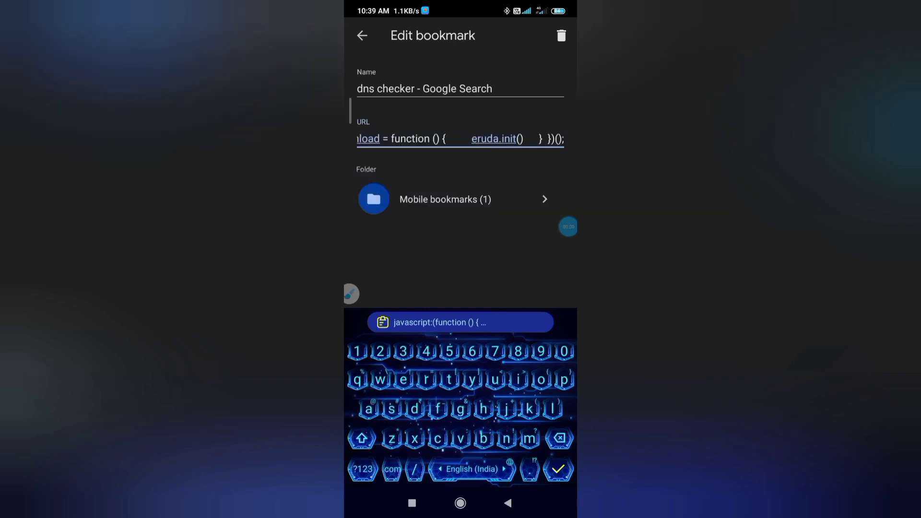
double_click(475, 88)
type("Bharatpe")
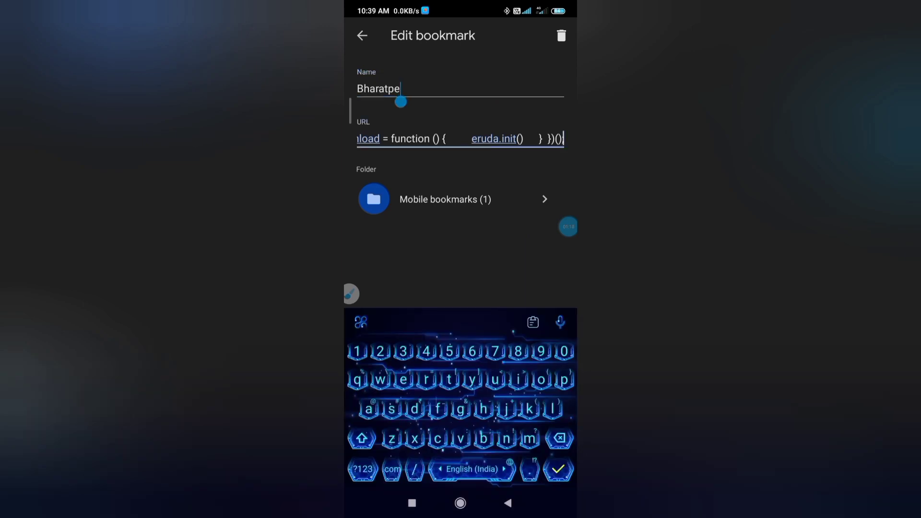
left_click(460, 199)
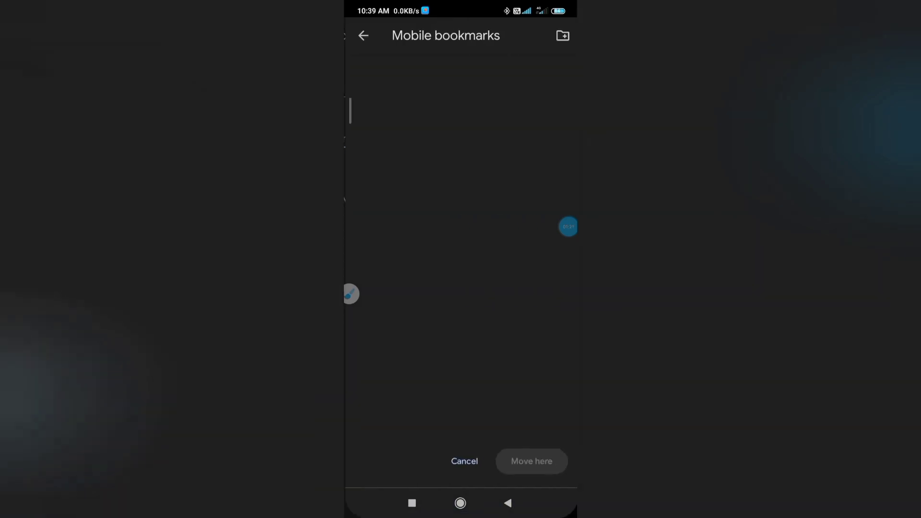
Step: Create a new bookmark folder titled Bharatpe
left_click(561, 36)
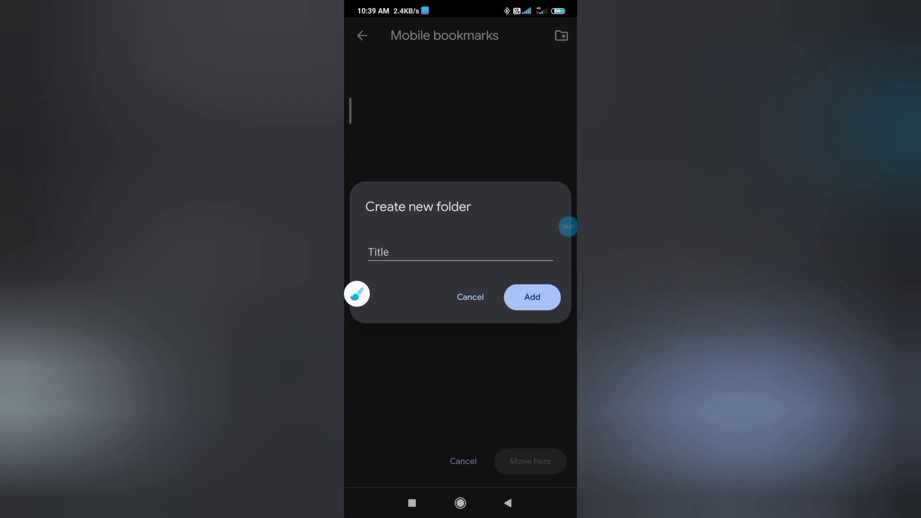
type("Bha")
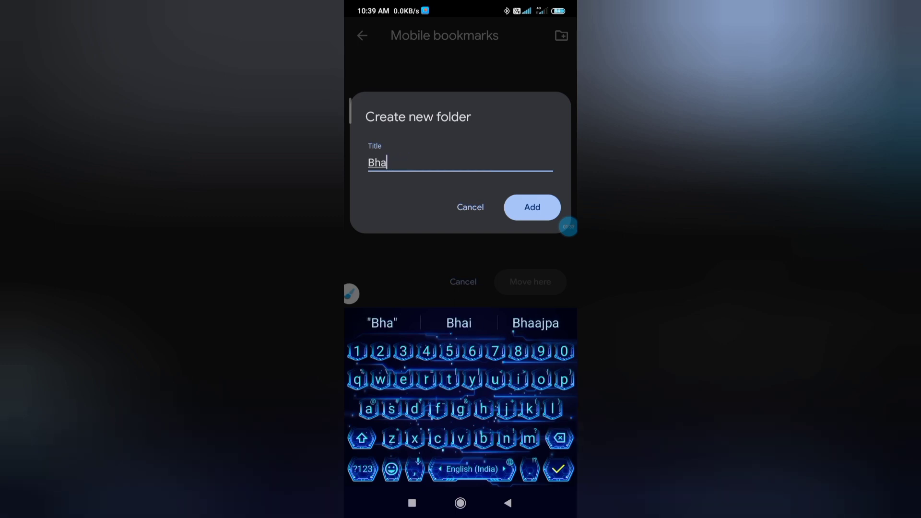
type("ratpe")
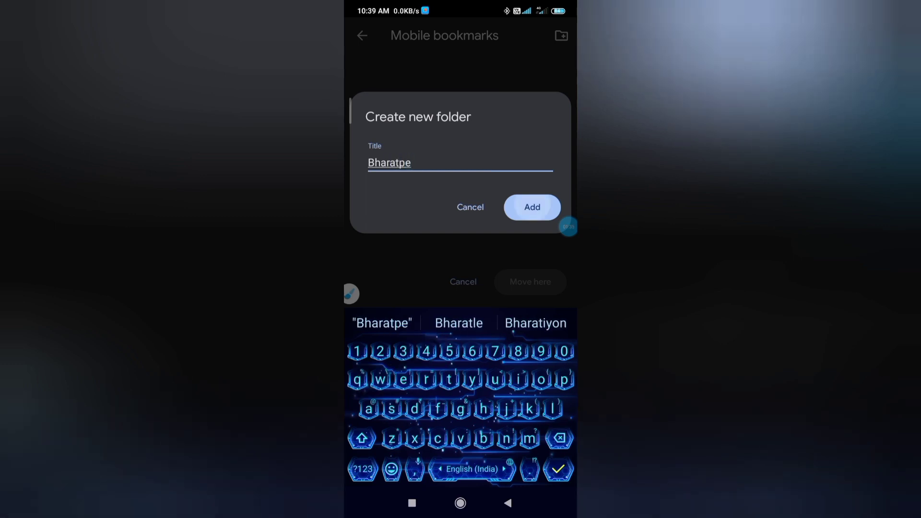
left_click(530, 208)
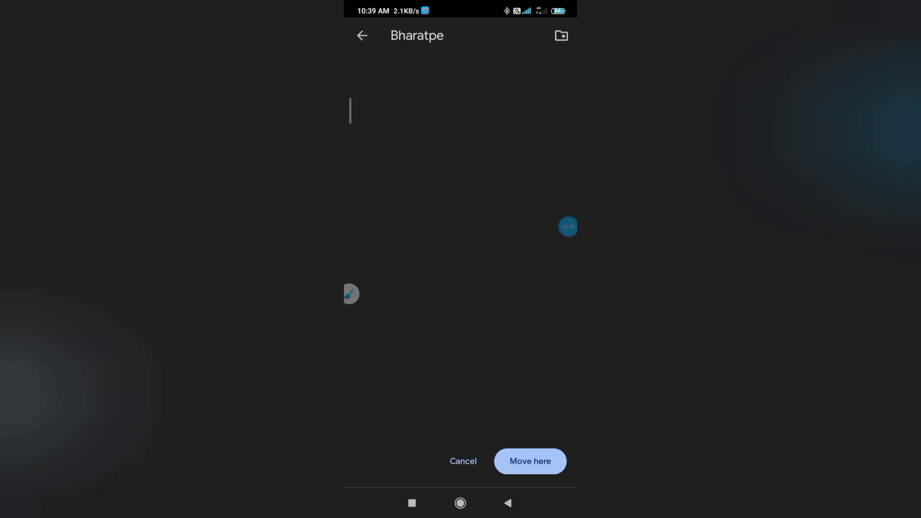
Step: Move the Eruda bookmark into the Bharatpe folder and return to its edit details
left_click(362, 35)
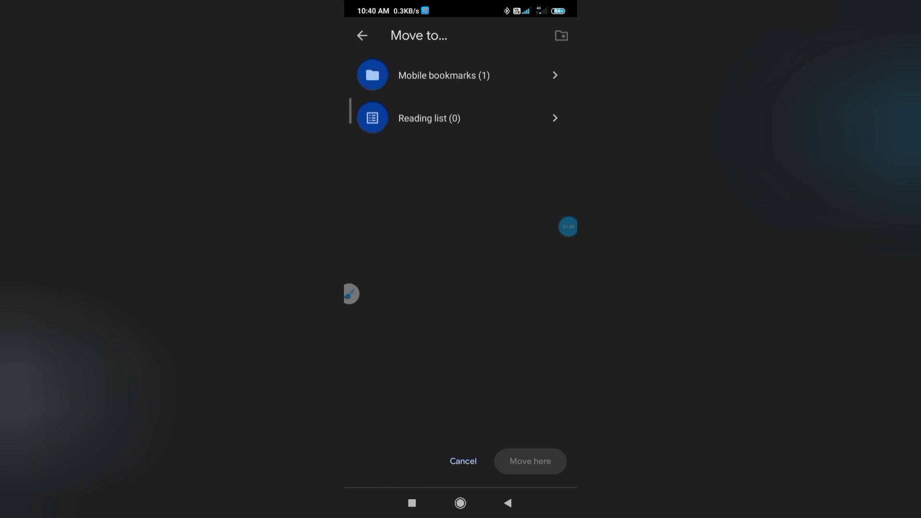
left_click(361, 36)
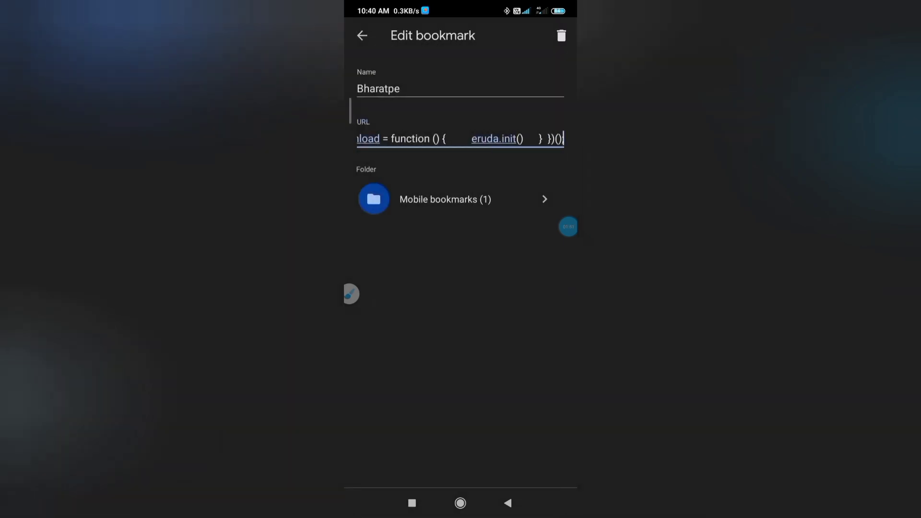
Step: Check in Bookmarks that the Bharatpe folder holds one bookmark, then close the list
left_click(444, 200)
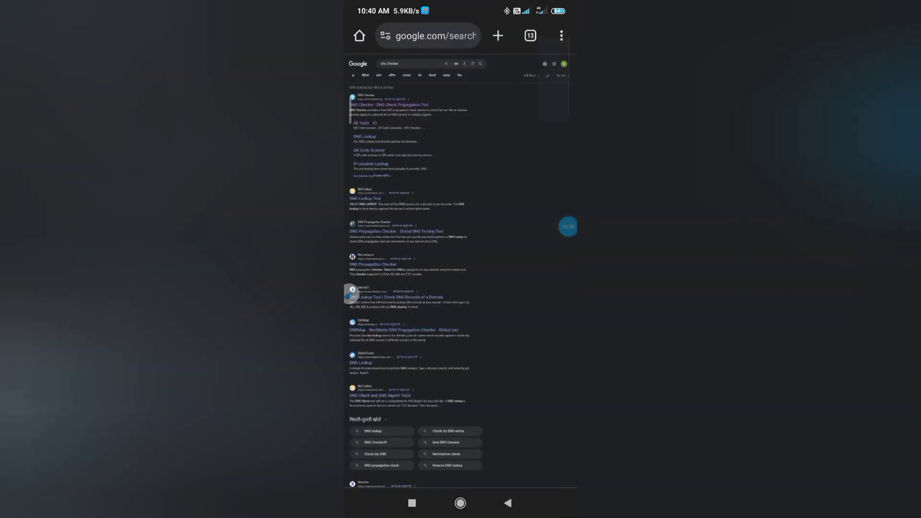
left_click(561, 35)
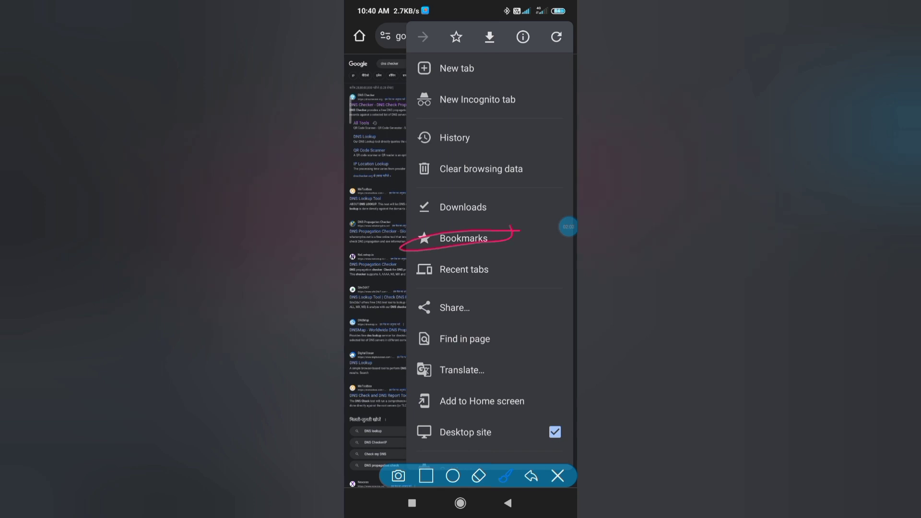
left_click(463, 238)
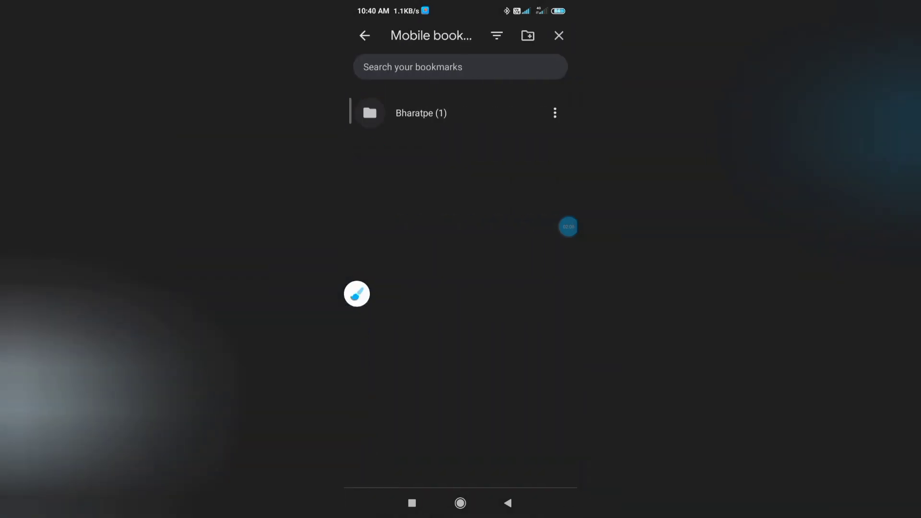
left_click(420, 113)
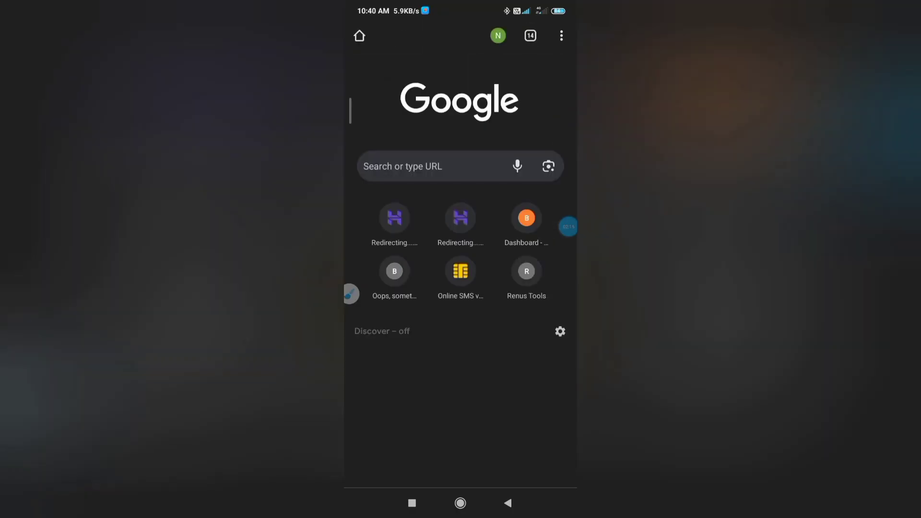
Step: Search 'bhar' from the new tab's address bar to reach the BharatPe dashboard
left_click(434, 166)
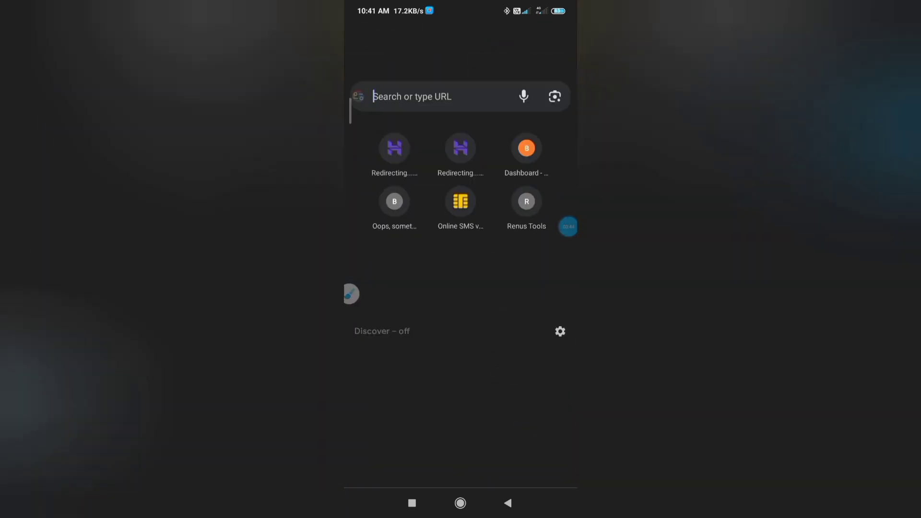
type("bharatpe.in")
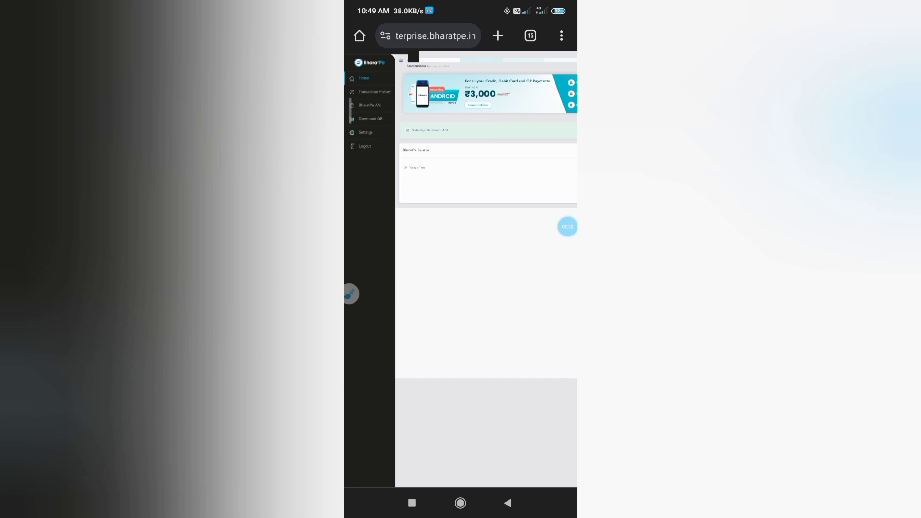
Step: Run the Bharatpe bookmarklet to open Eruda over the dashboard and view Sources with the token
left_click(429, 36)
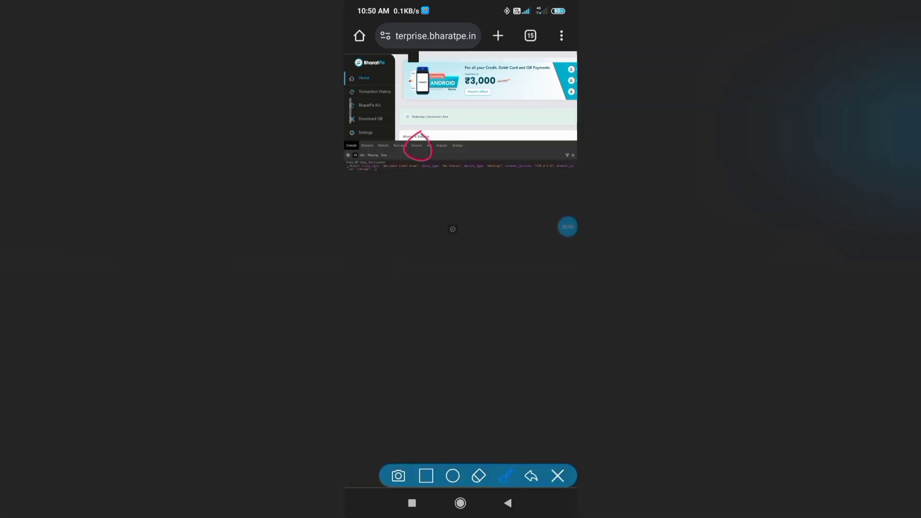
left_click(417, 146)
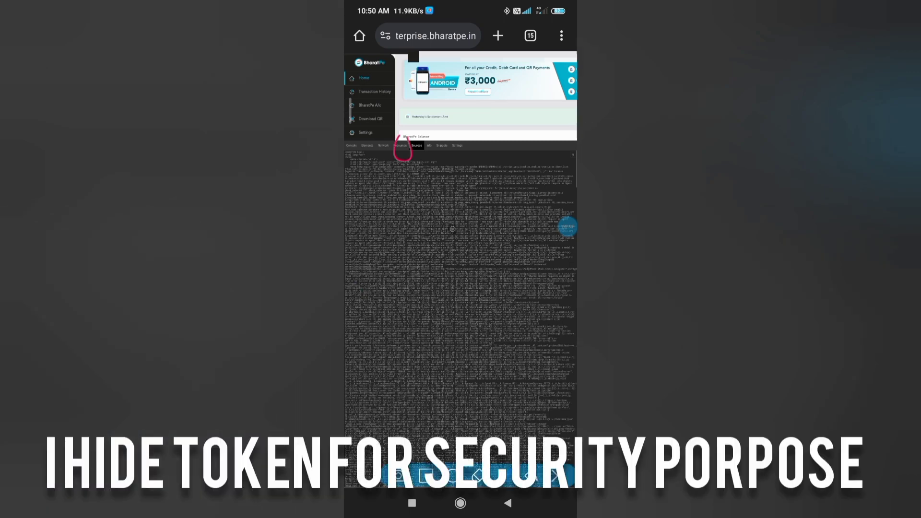